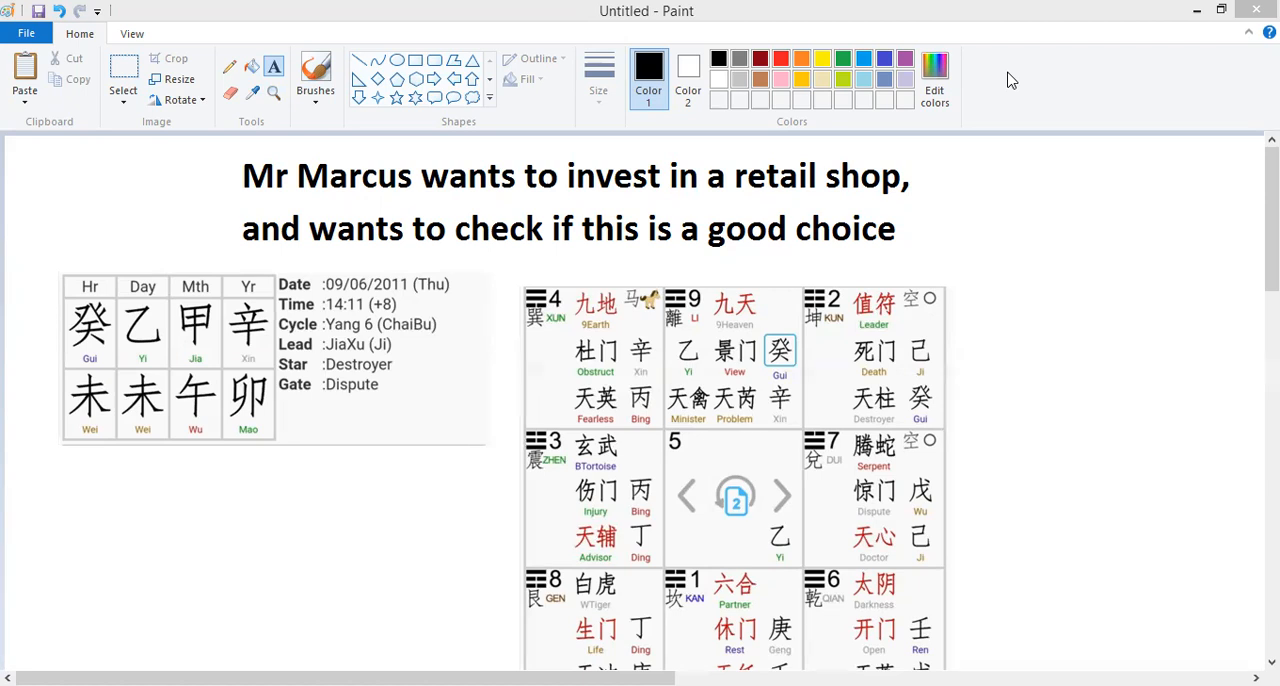
pyautogui.moveTo(998, 48)
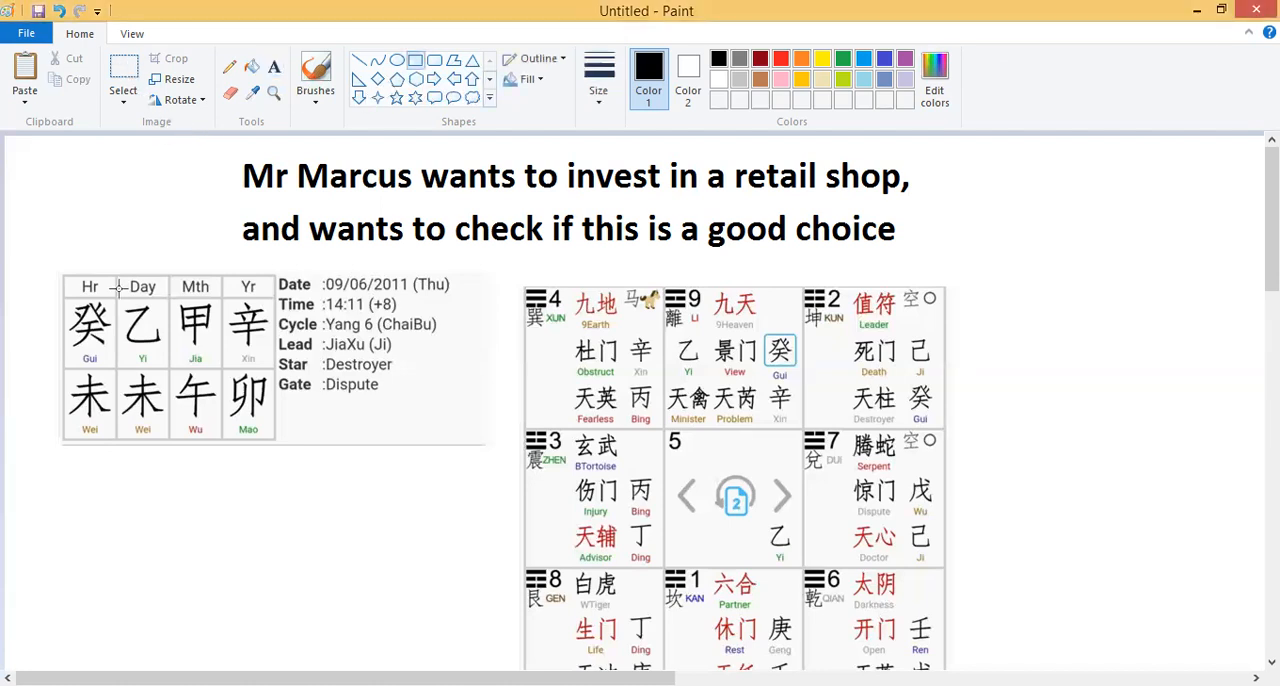
# Box the hour stem 癸 (Gui) in the Hr column with a black rectangle
pyautogui.moveTo(58, 270); pyautogui.dragTo(120, 376)
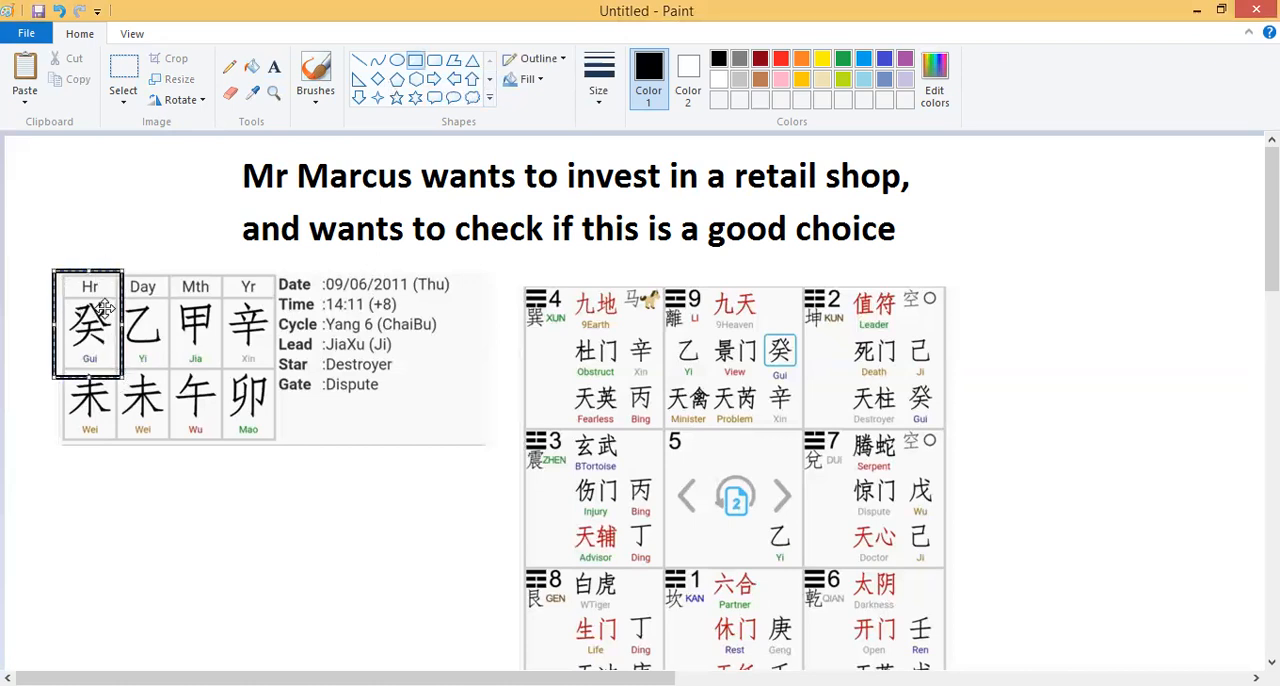
pyautogui.moveTo(74, 336)
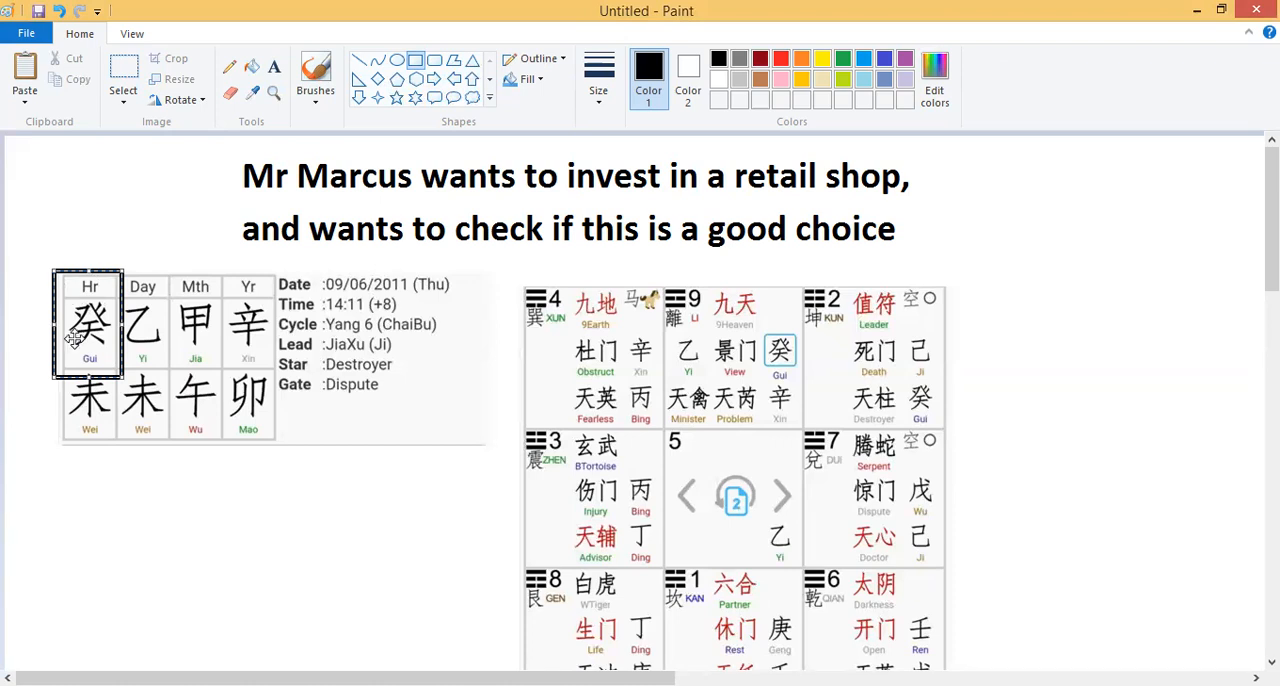
pyautogui.moveTo(94, 330)
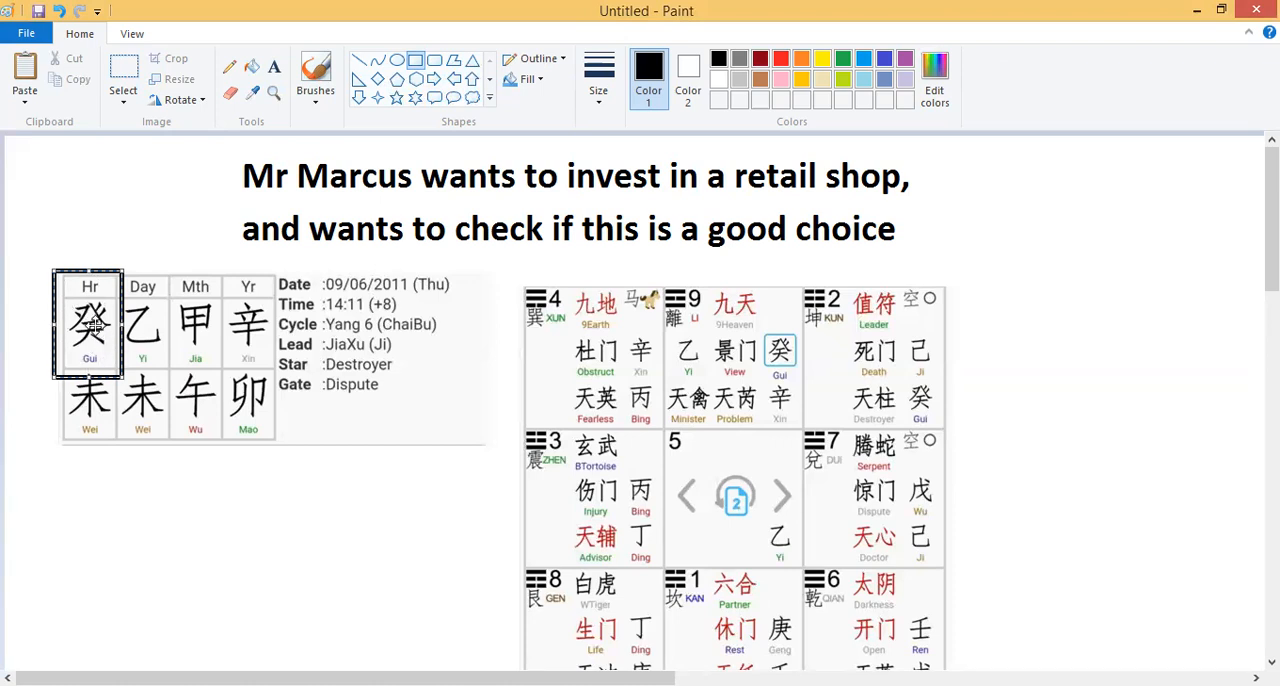
pyautogui.moveTo(314, 322)
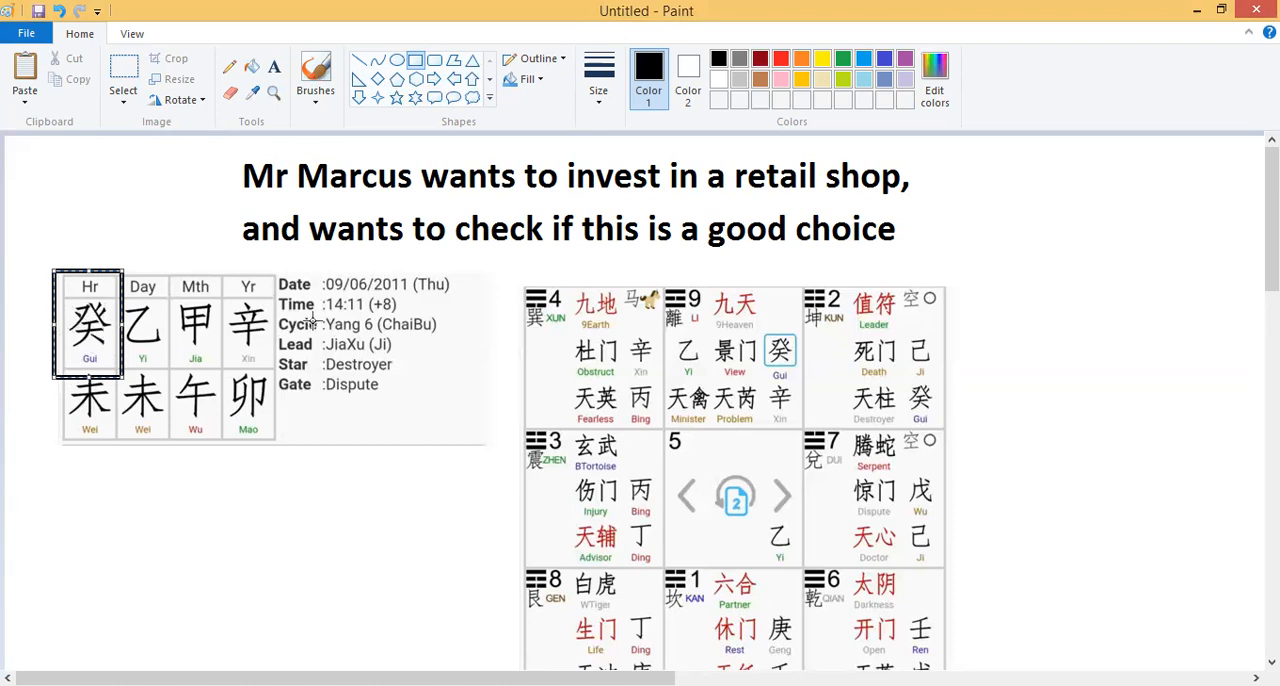
pyautogui.moveTo(1228, 232)
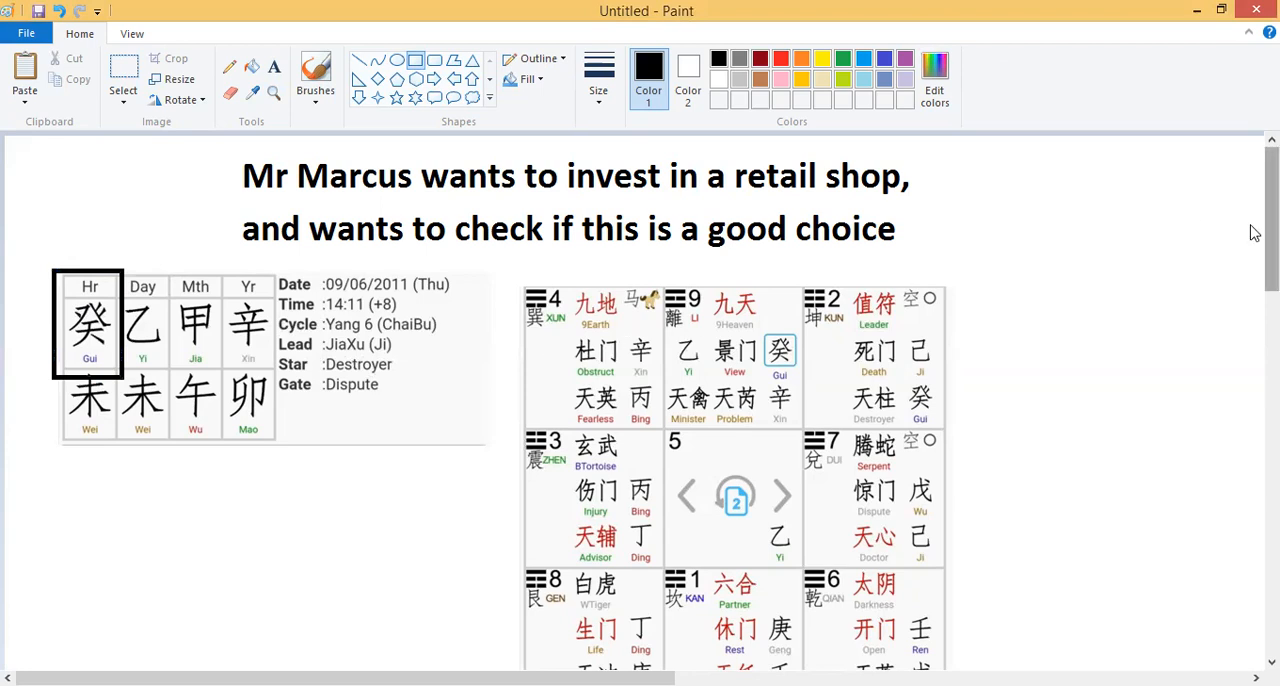
# Scroll down the canvas to bring palace 9 of the Qi Men grid into view
pyautogui.scroll(-3)
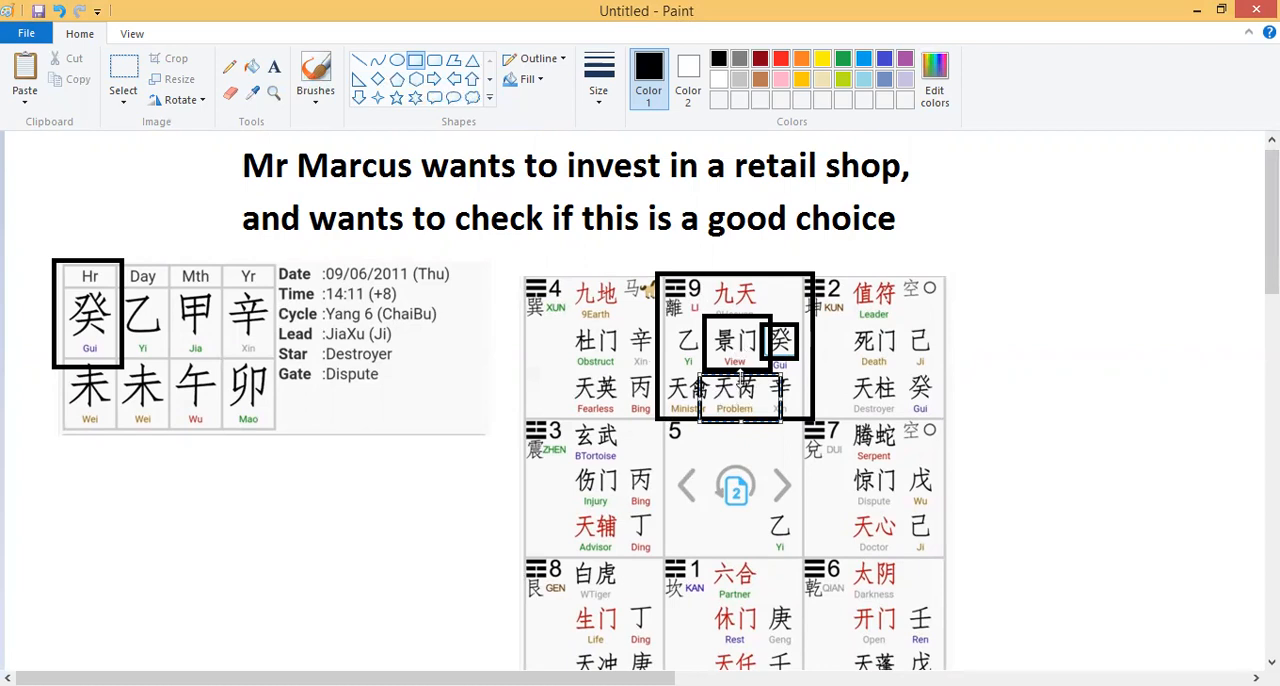
pyautogui.moveTo(994, 392)
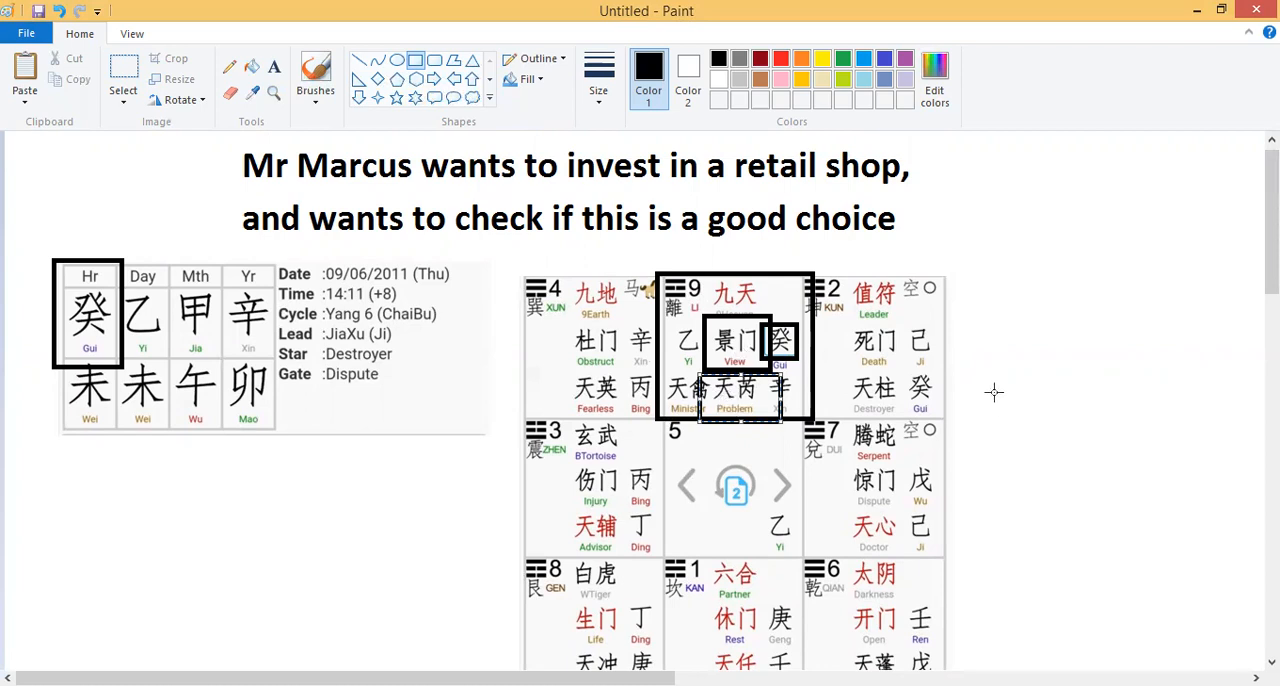
pyautogui.moveTo(990, 334)
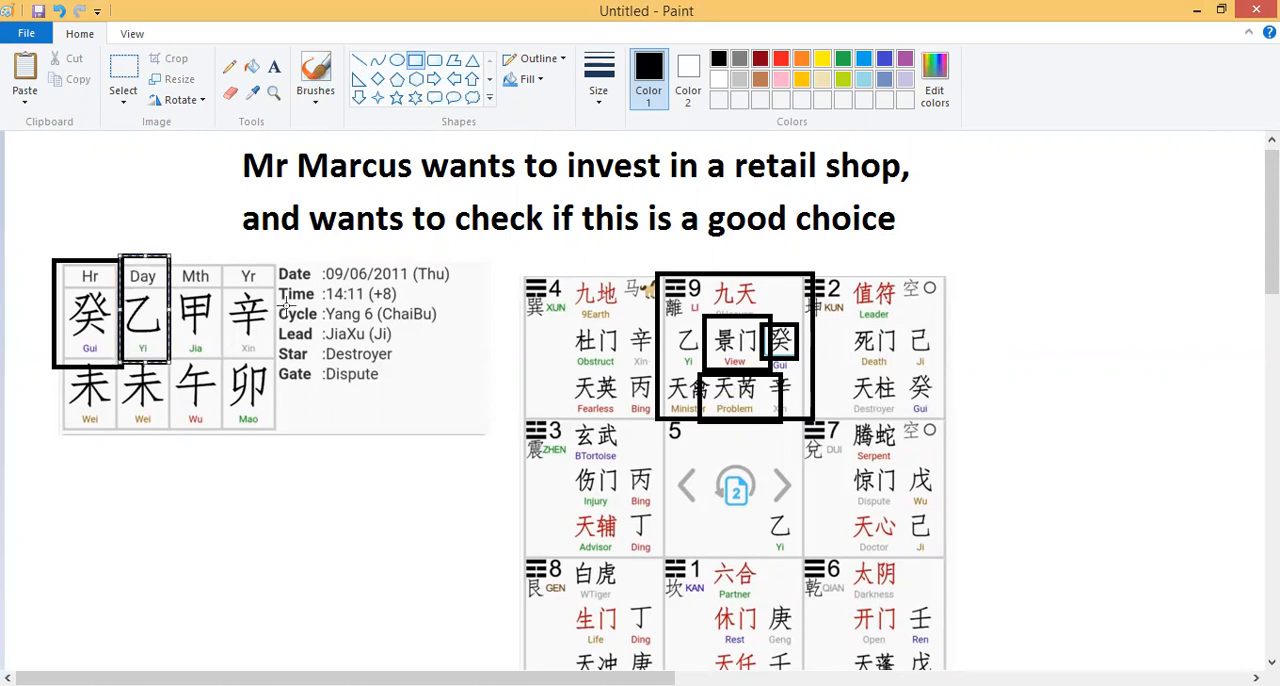
pyautogui.moveTo(1254, 288)
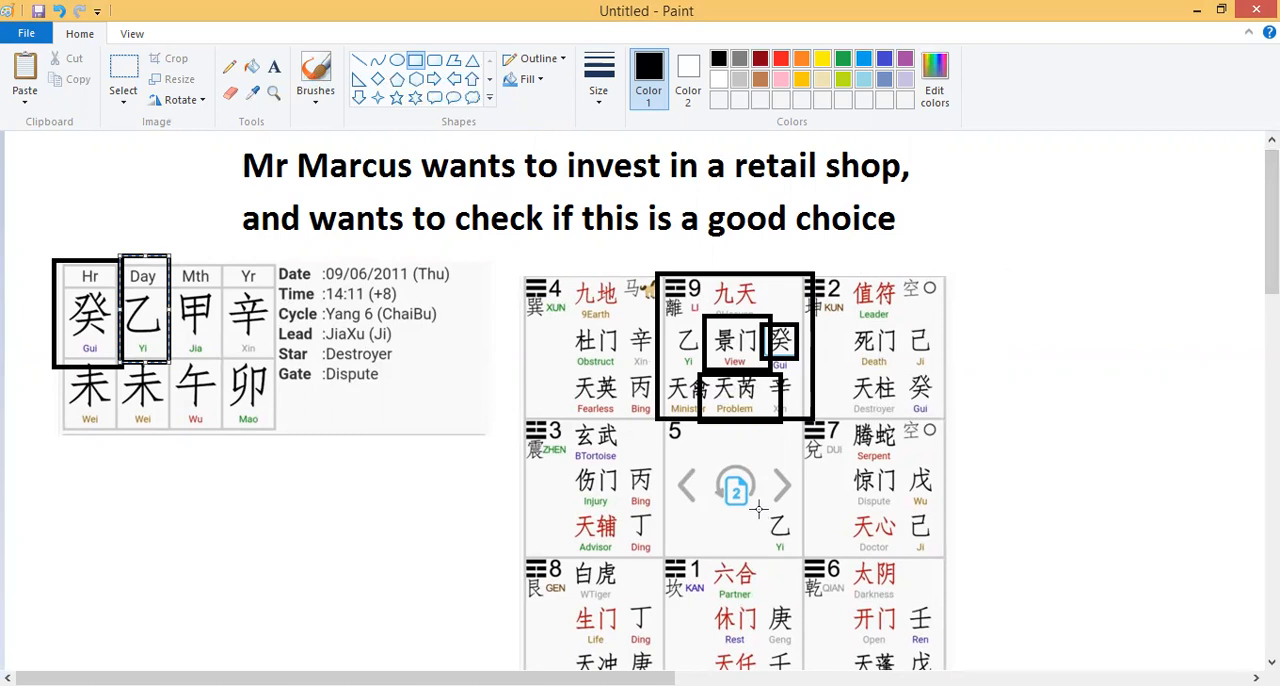
pyautogui.moveTo(704, 376)
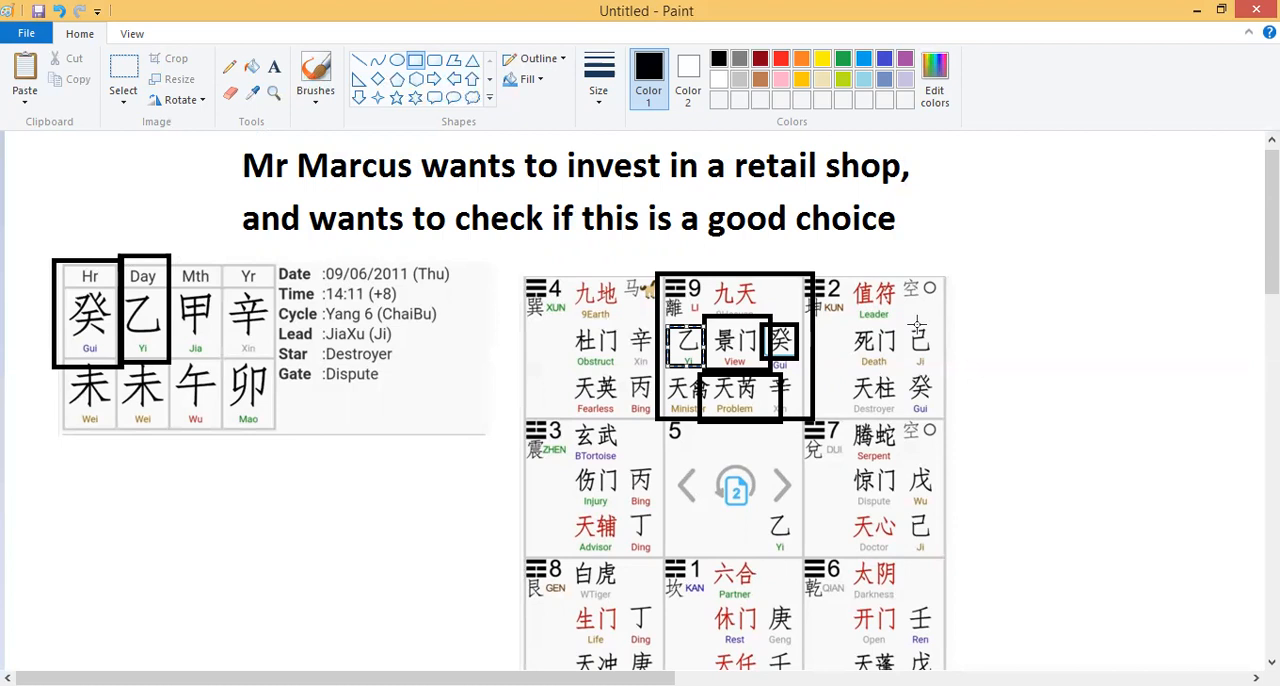
pyautogui.moveTo(854, 362)
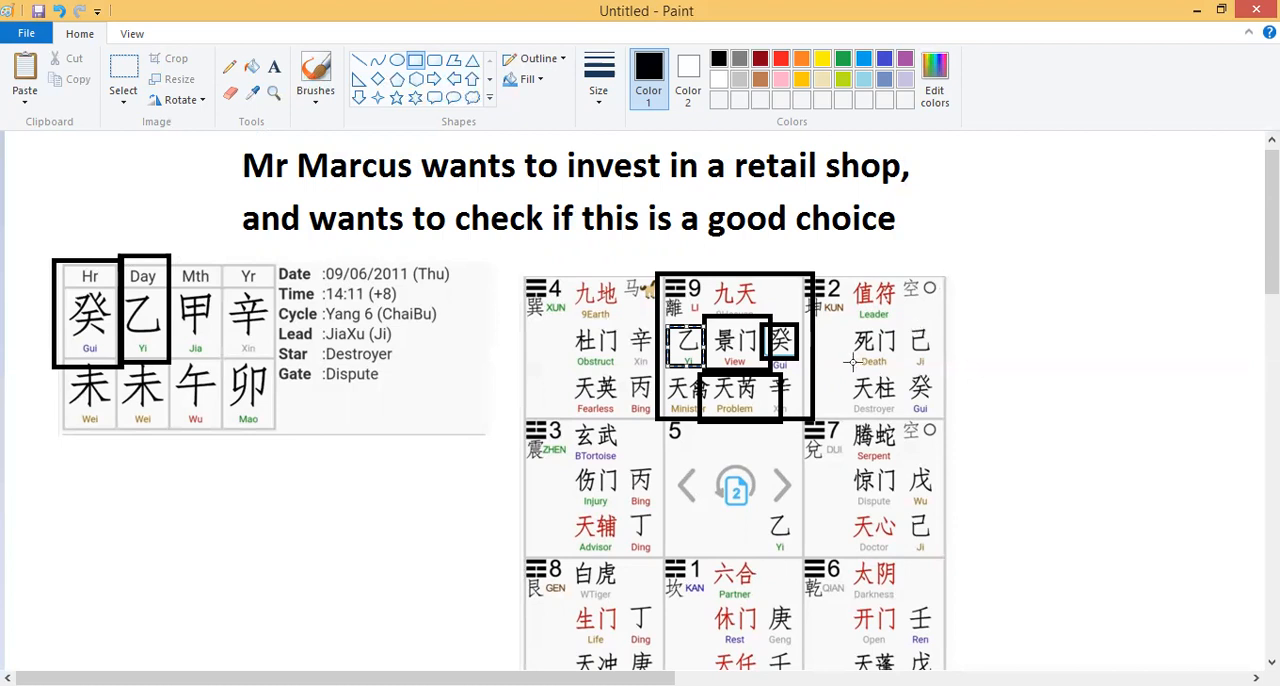
pyautogui.moveTo(760, 316)
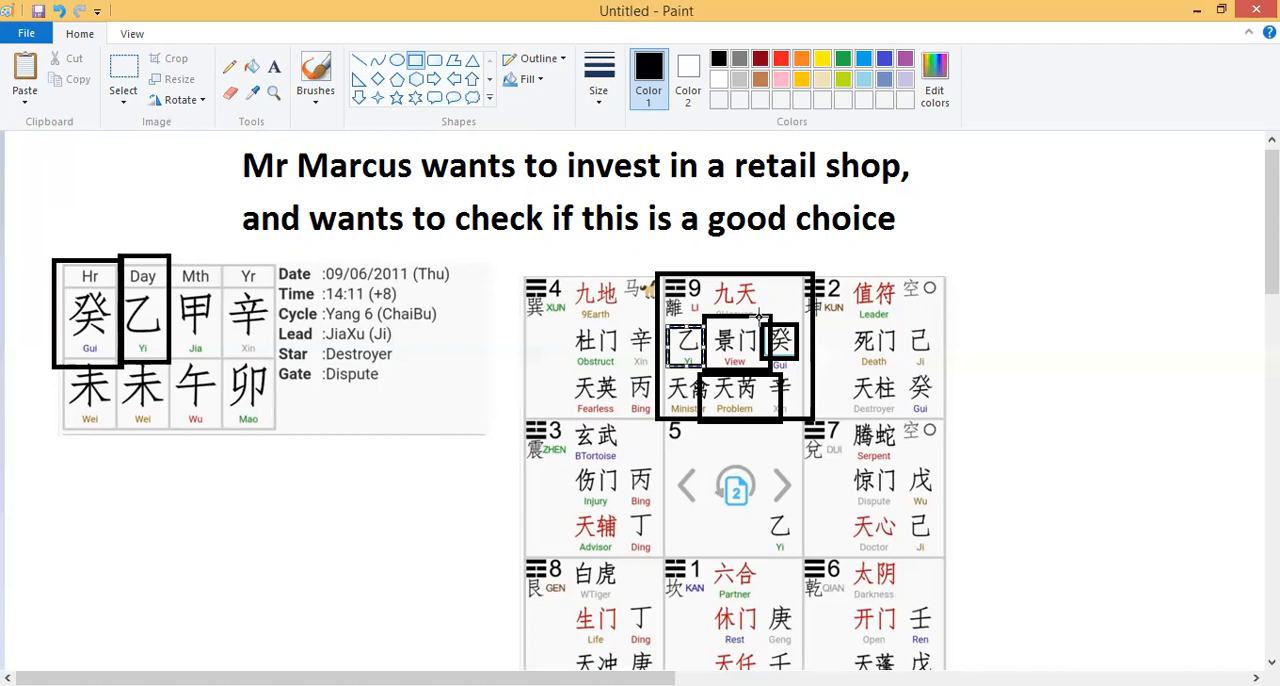
pyautogui.moveTo(412, 512)
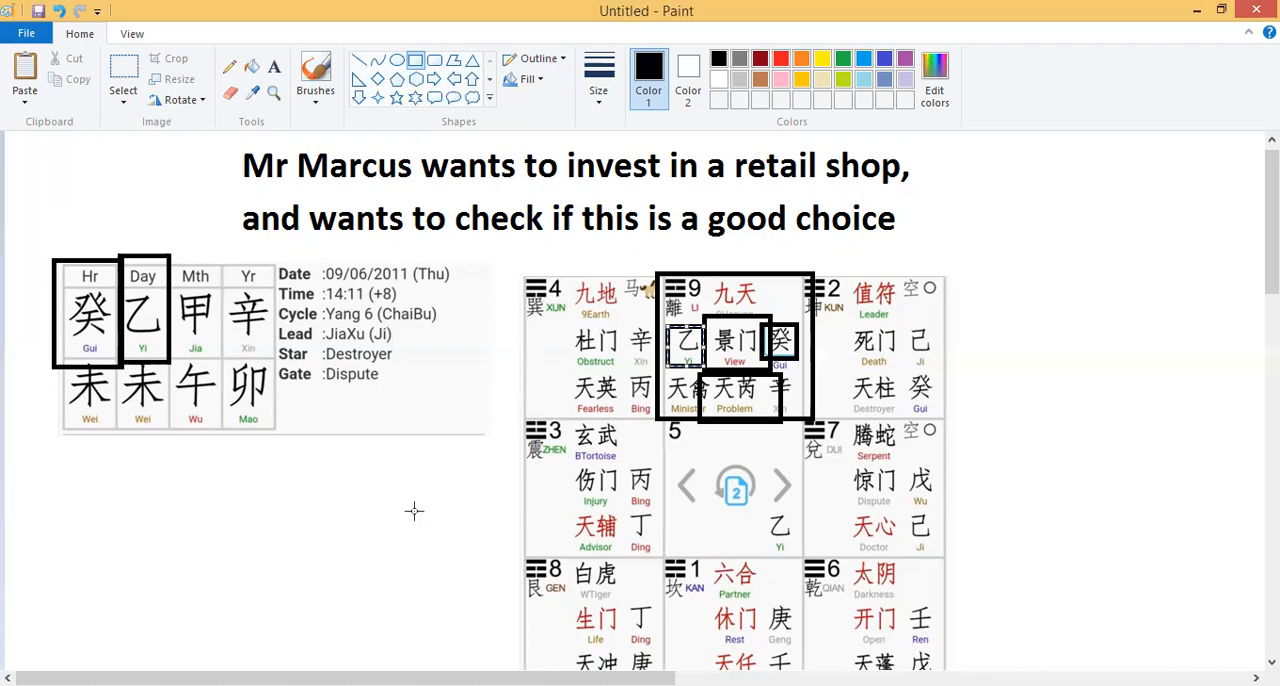
# Scroll down the canvas toward palace 8 and its 生门 Life door
pyautogui.scroll(-3)
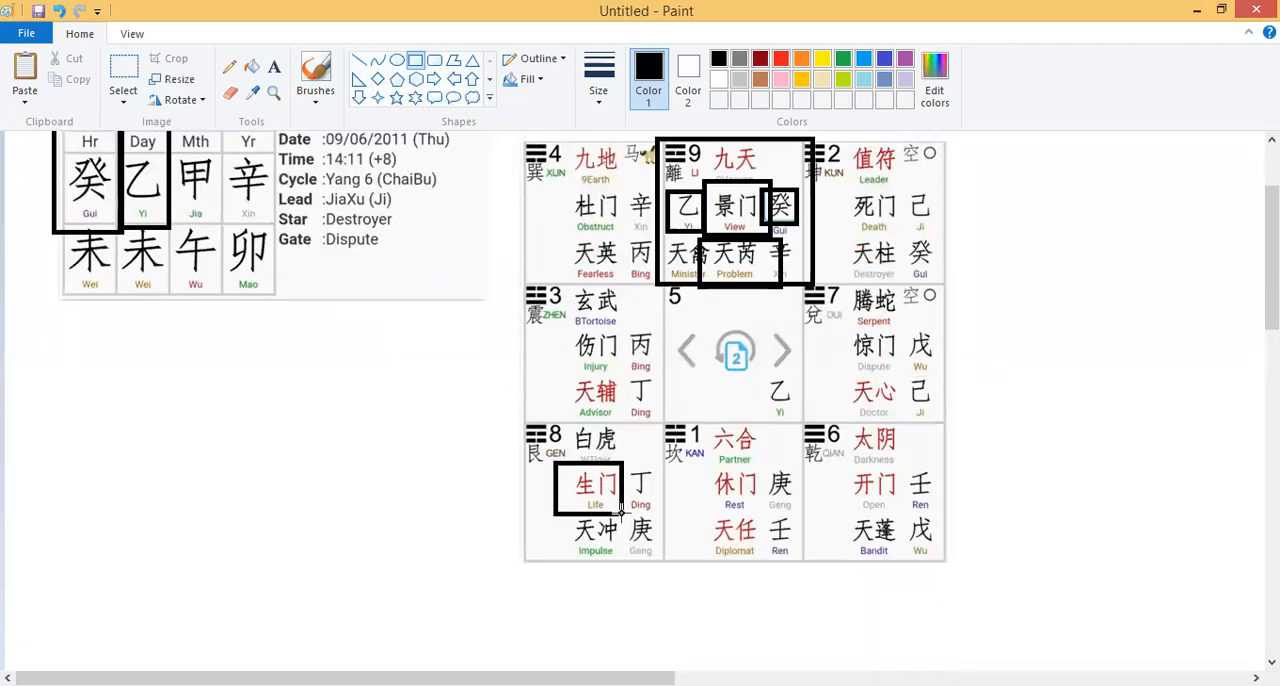
pyautogui.moveTo(1236, 364)
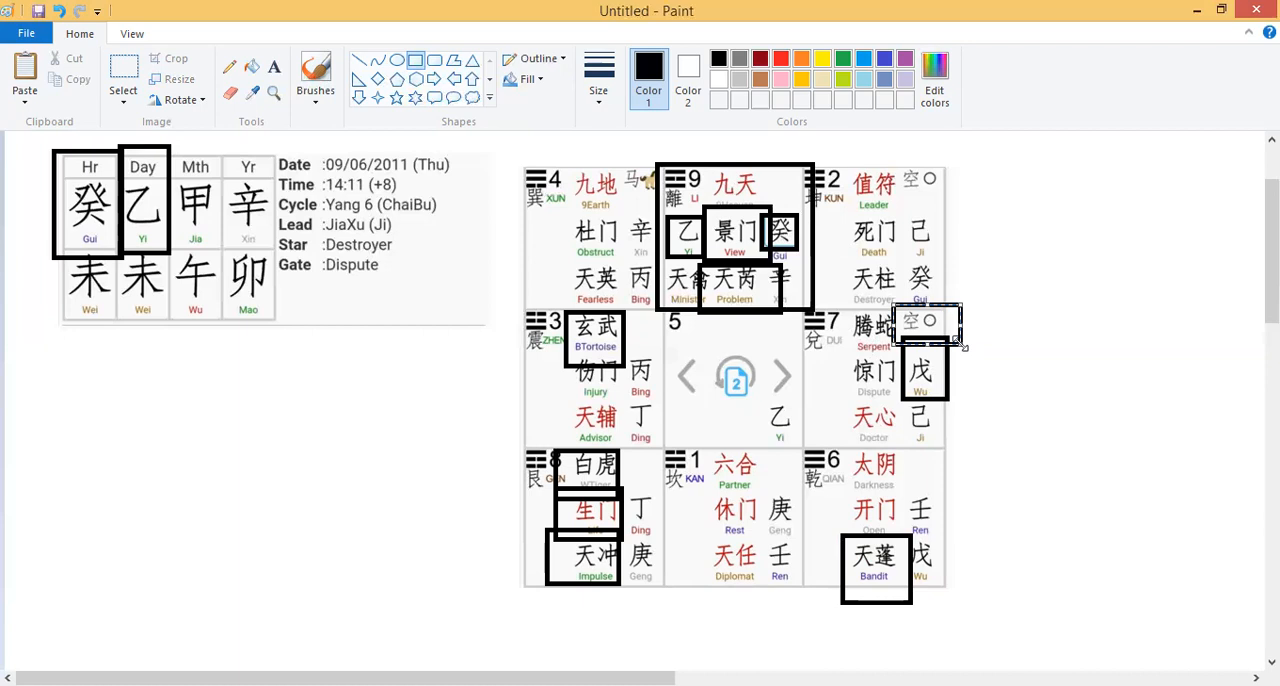
pyautogui.moveTo(1068, 380)
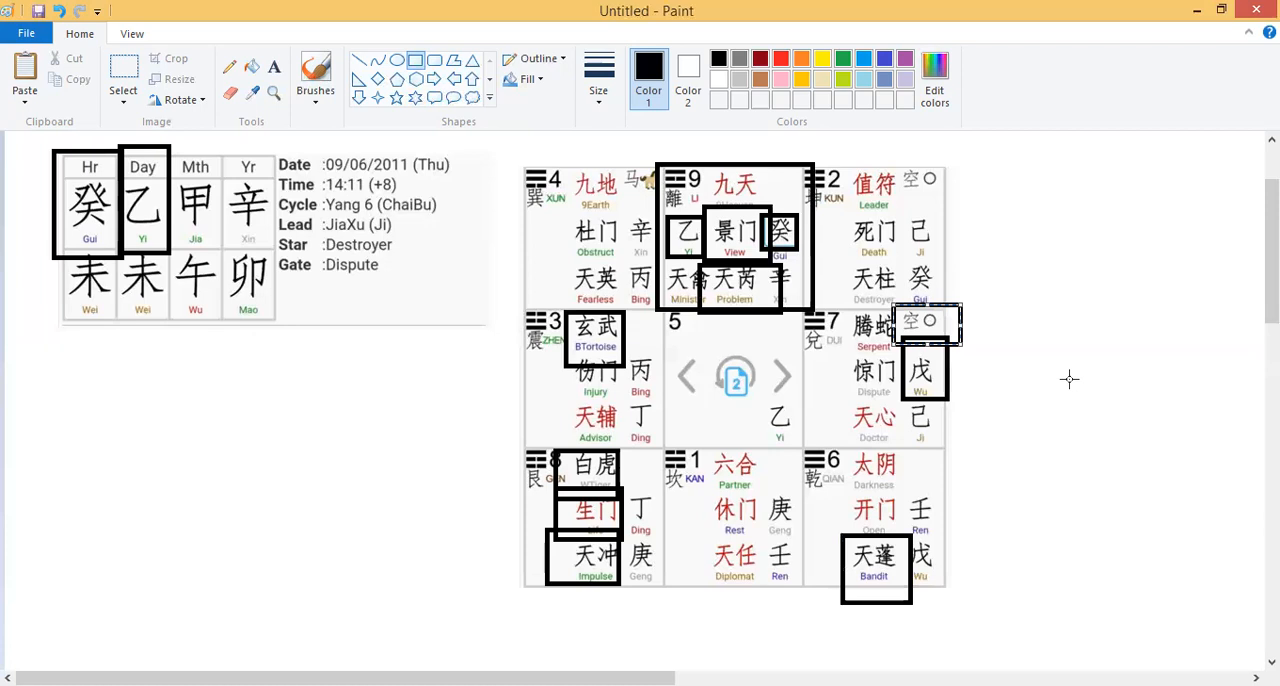
pyautogui.moveTo(850, 268)
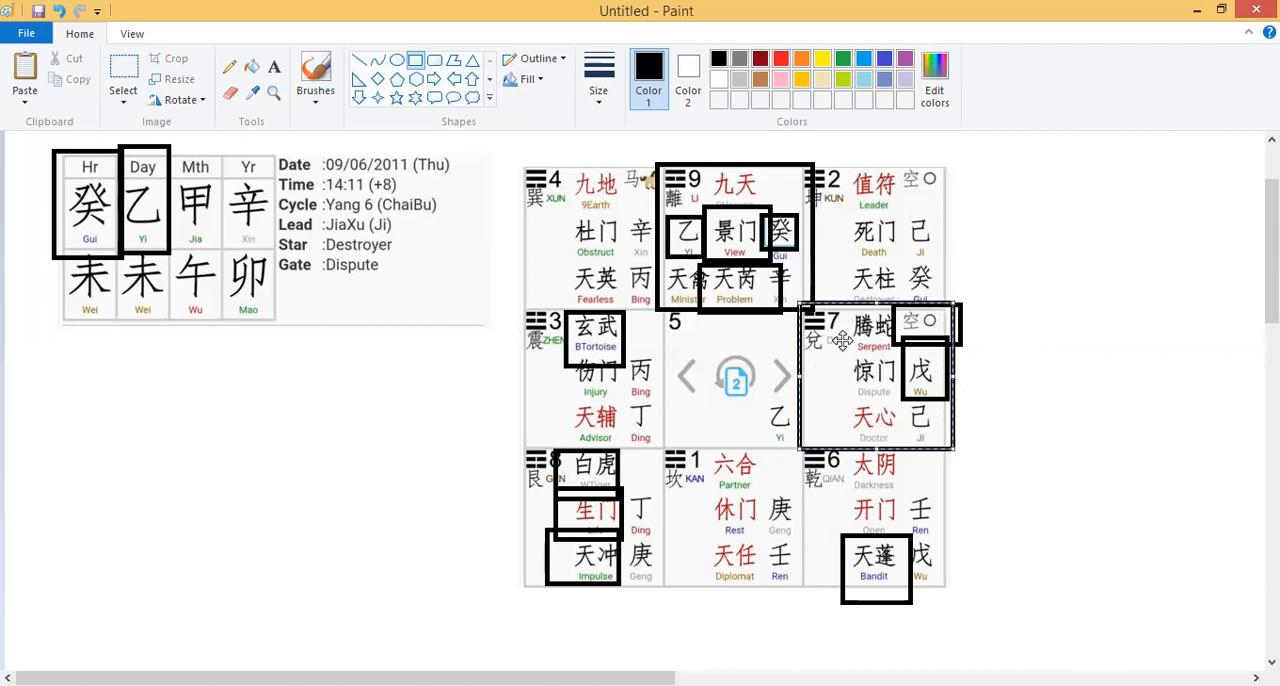
pyautogui.moveTo(836, 356)
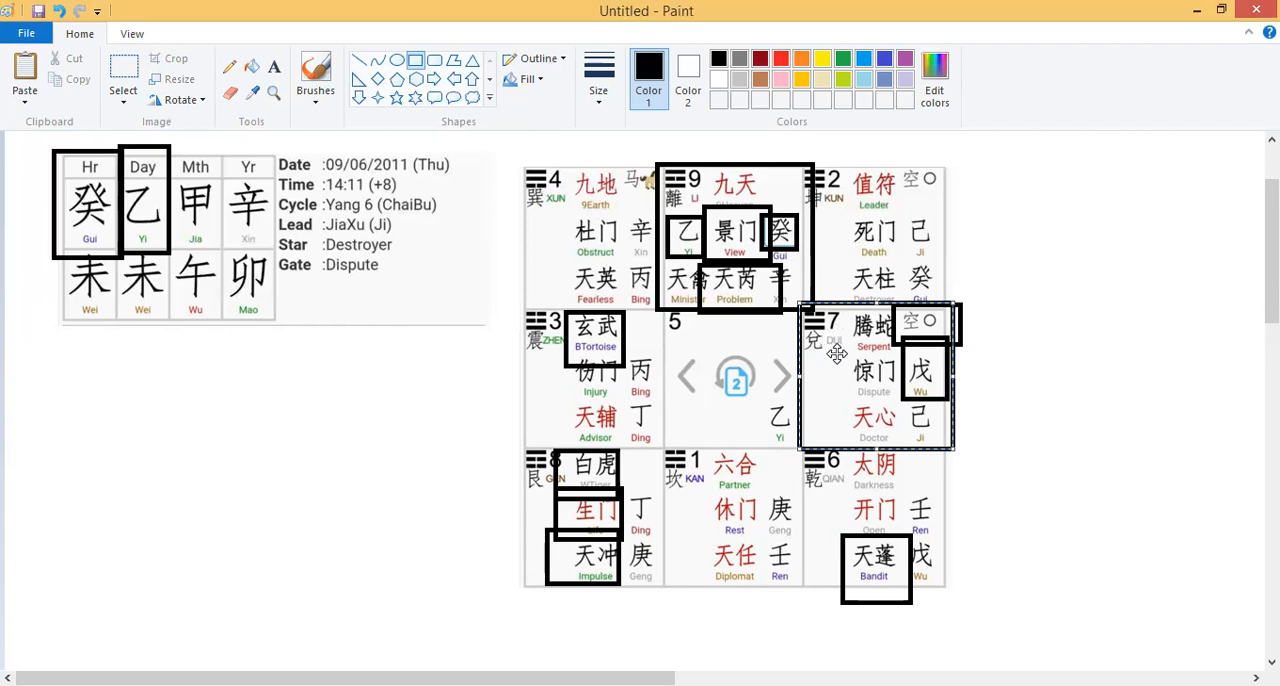
pyautogui.moveTo(856, 344)
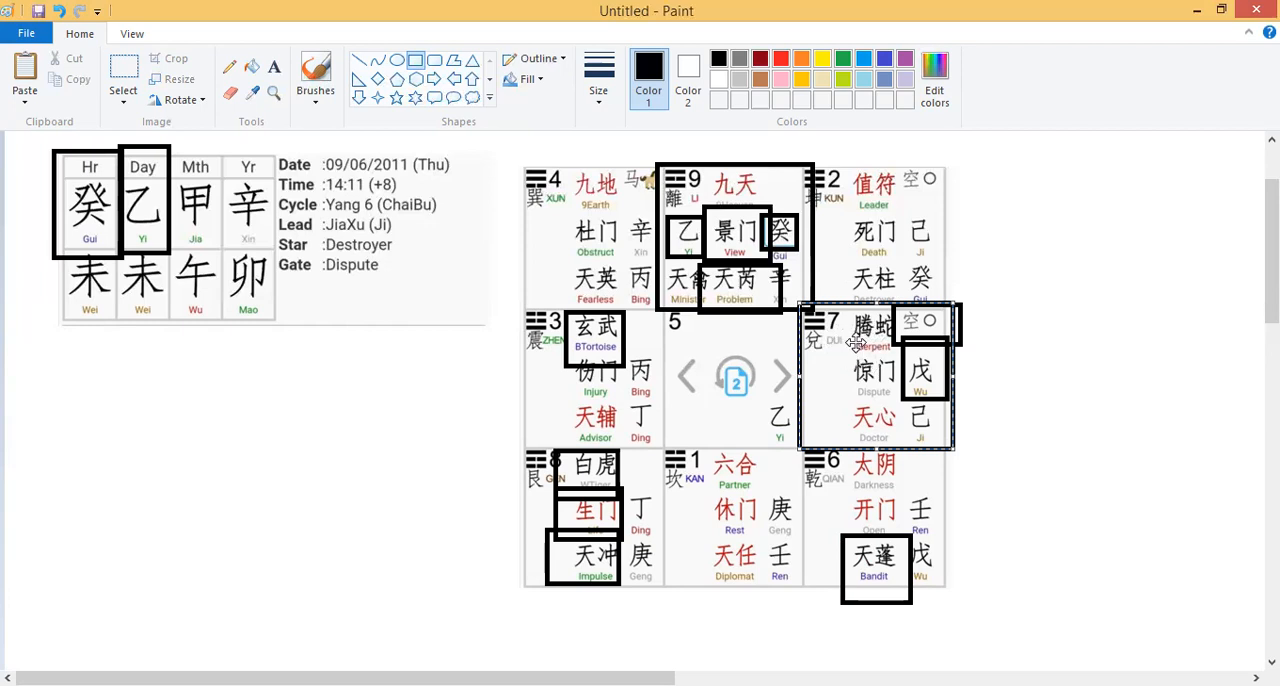
pyautogui.moveTo(840, 352)
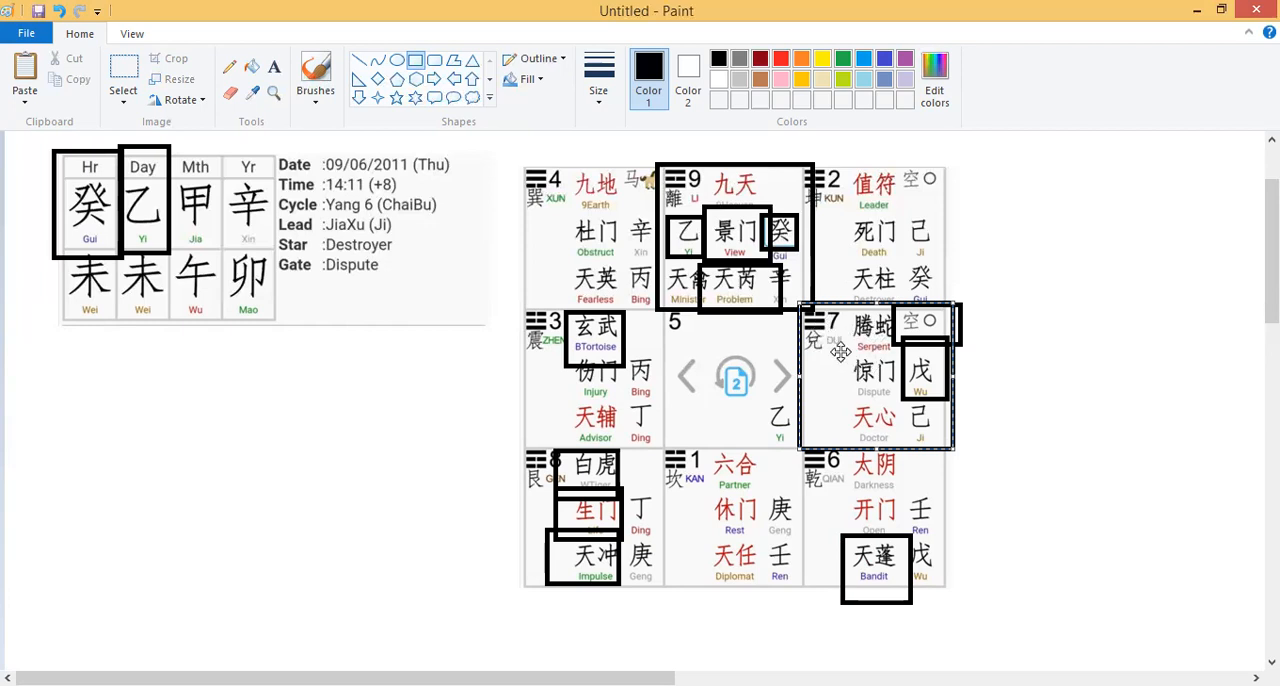
pyautogui.moveTo(570, 210)
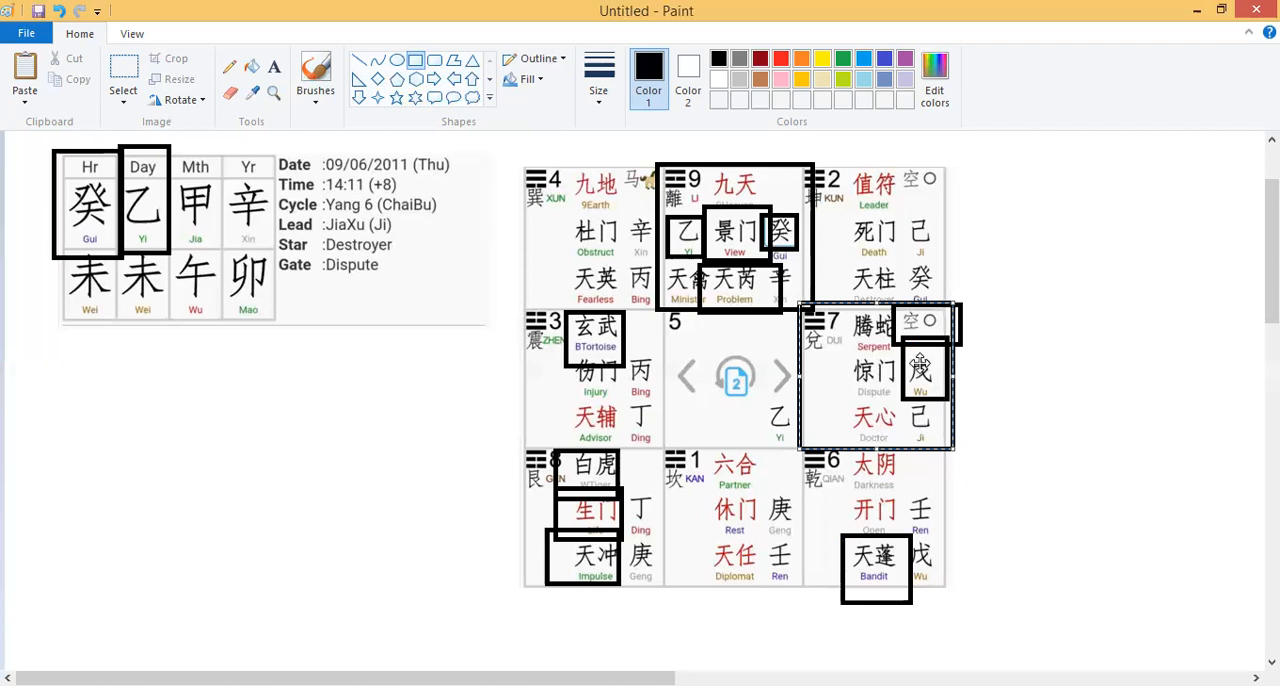
pyautogui.moveTo(912, 360)
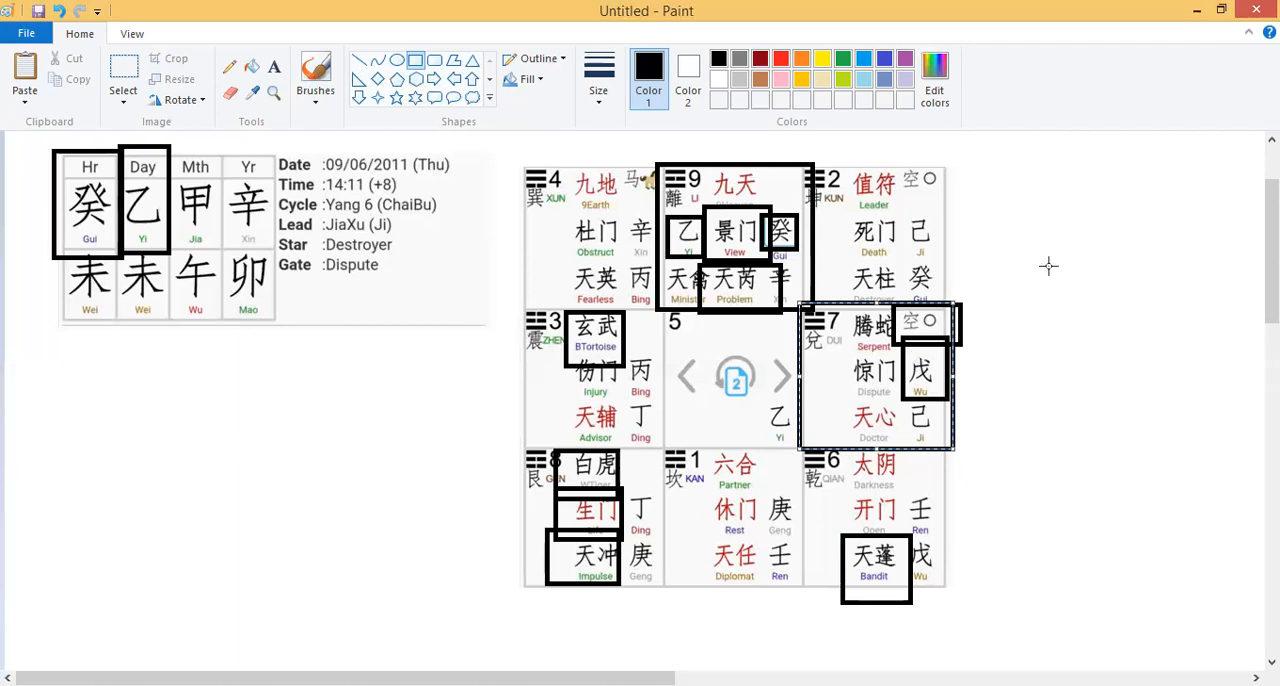
pyautogui.moveTo(1040, 280)
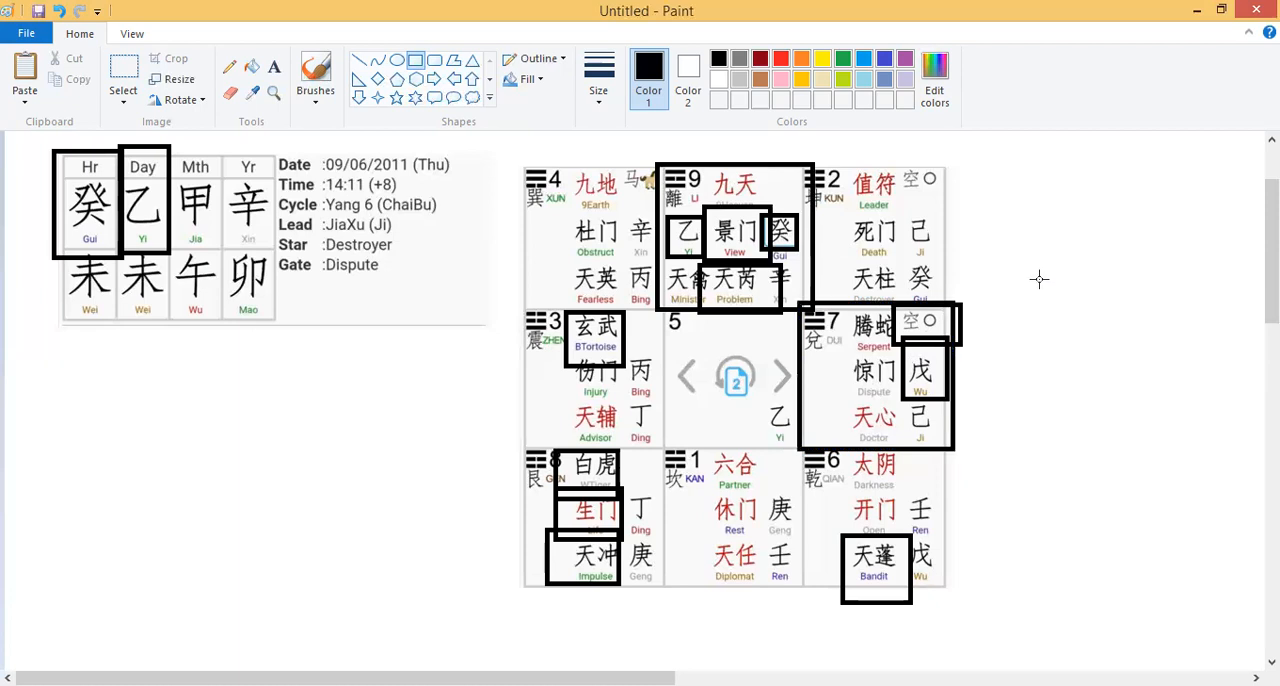
pyautogui.moveTo(1040, 284)
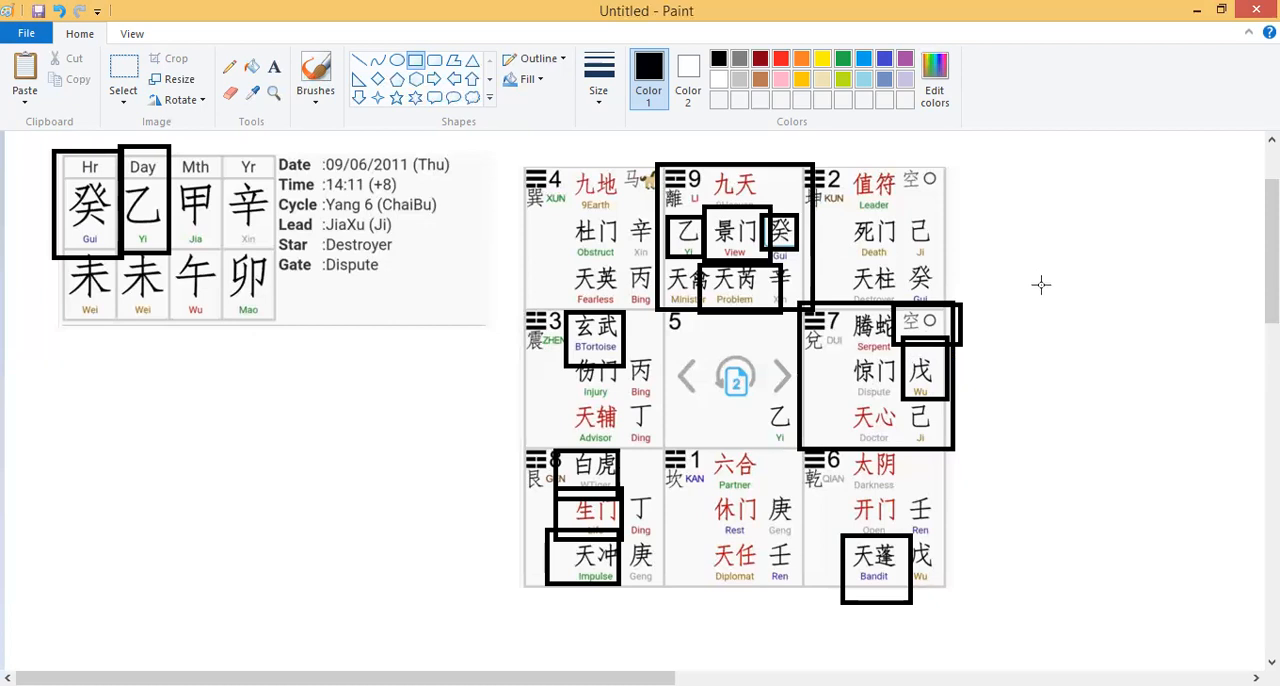
pyautogui.moveTo(710, 218)
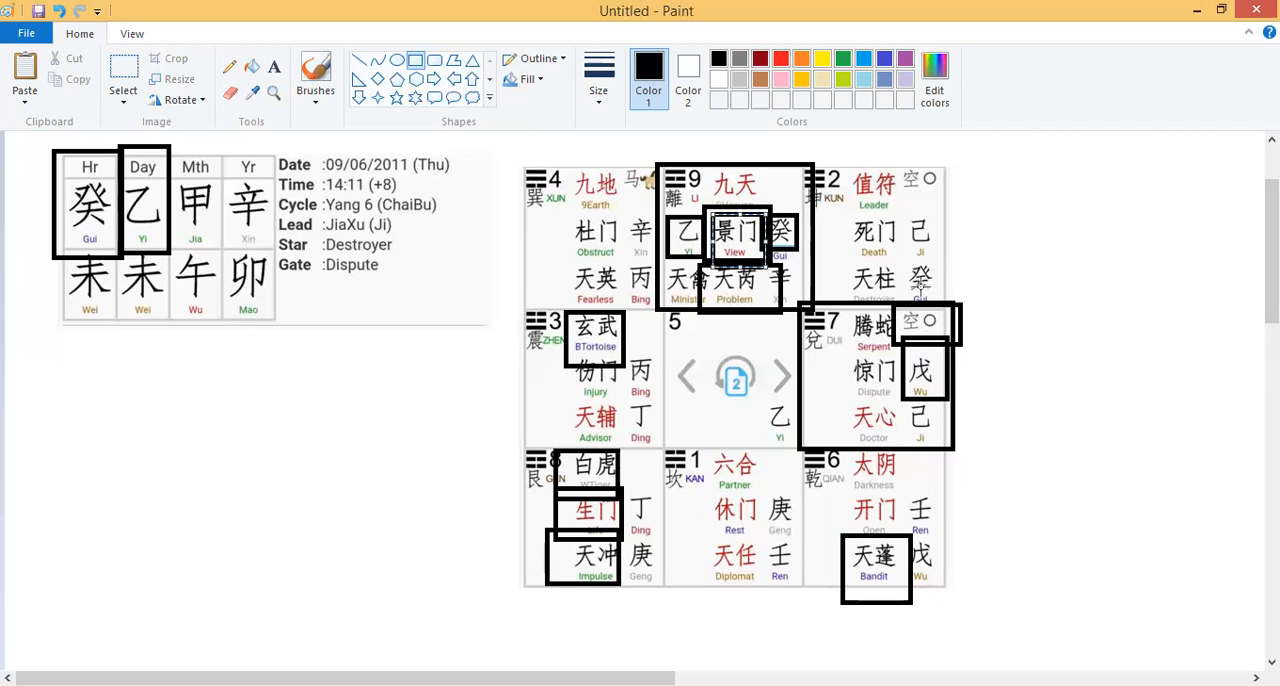
# Scroll the canvas to bring the retail-shop question text into view
pyautogui.scroll(-3)
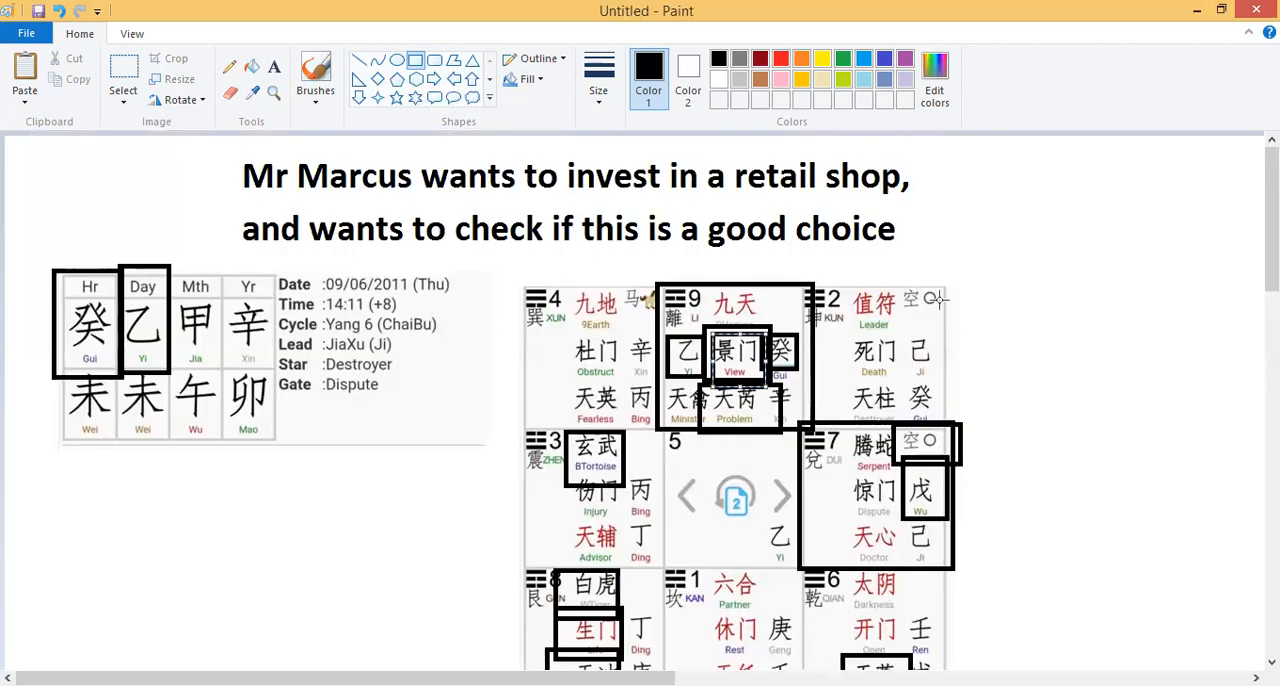
pyautogui.moveTo(944, 308)
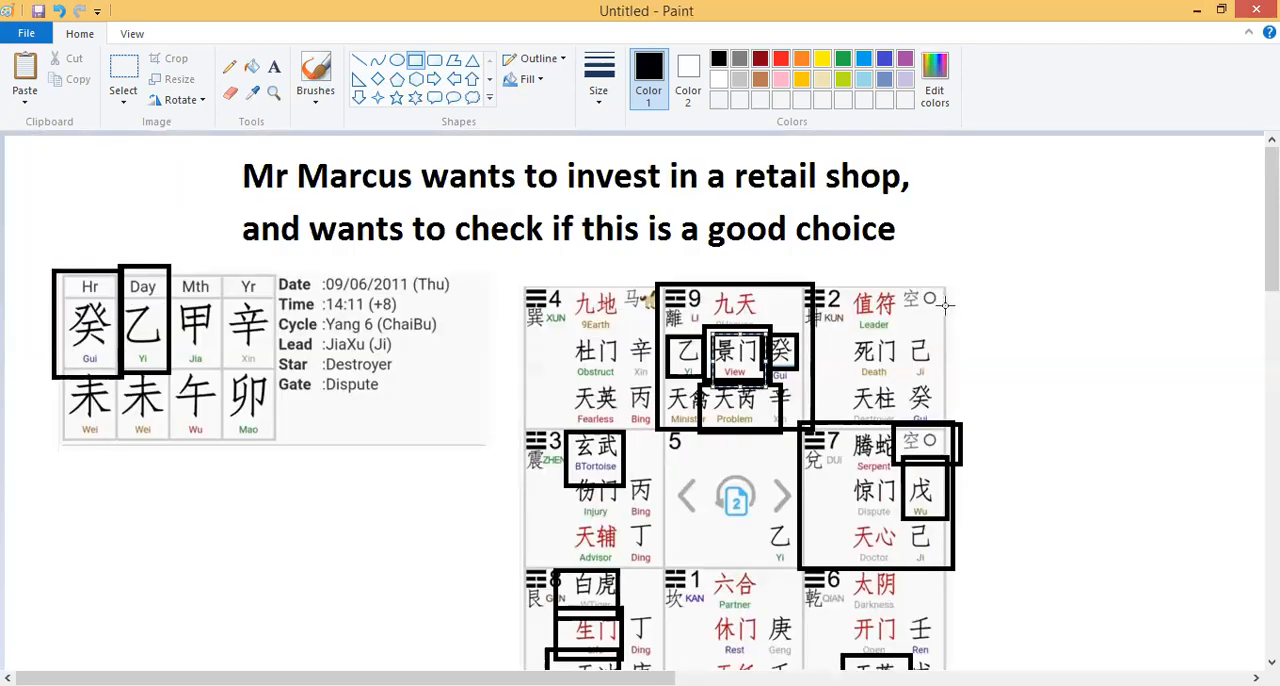
pyautogui.moveTo(958, 292)
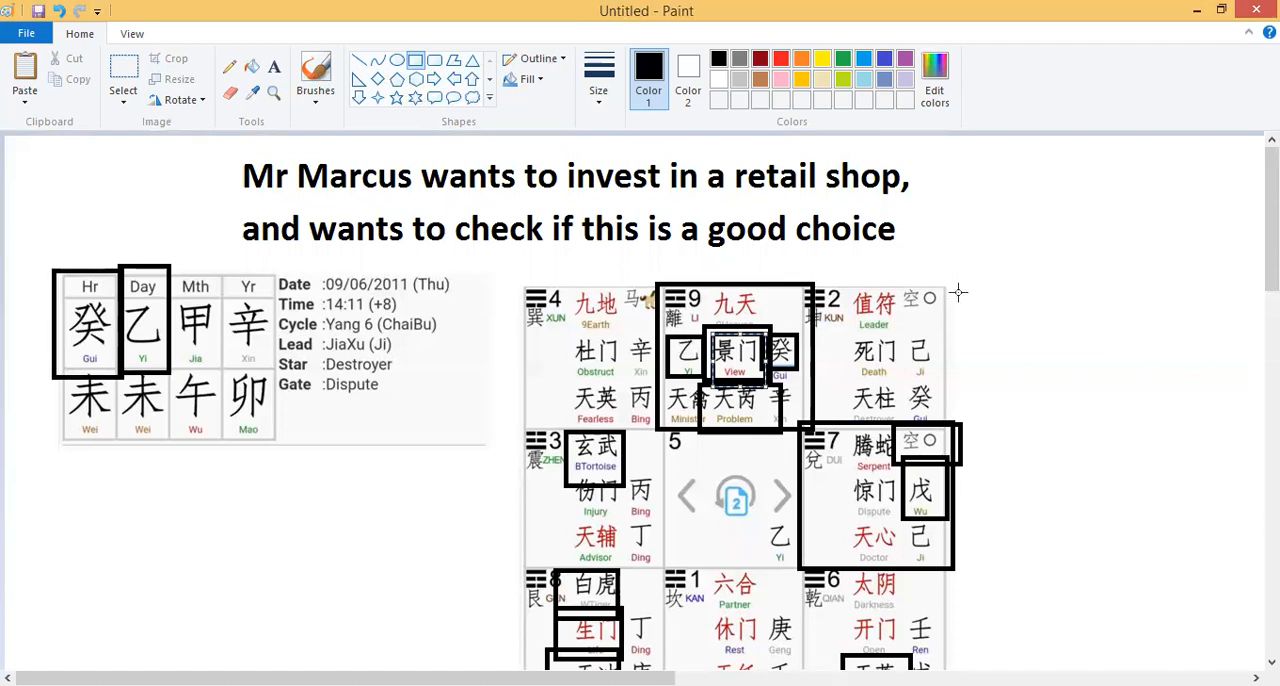
pyautogui.moveTo(962, 288)
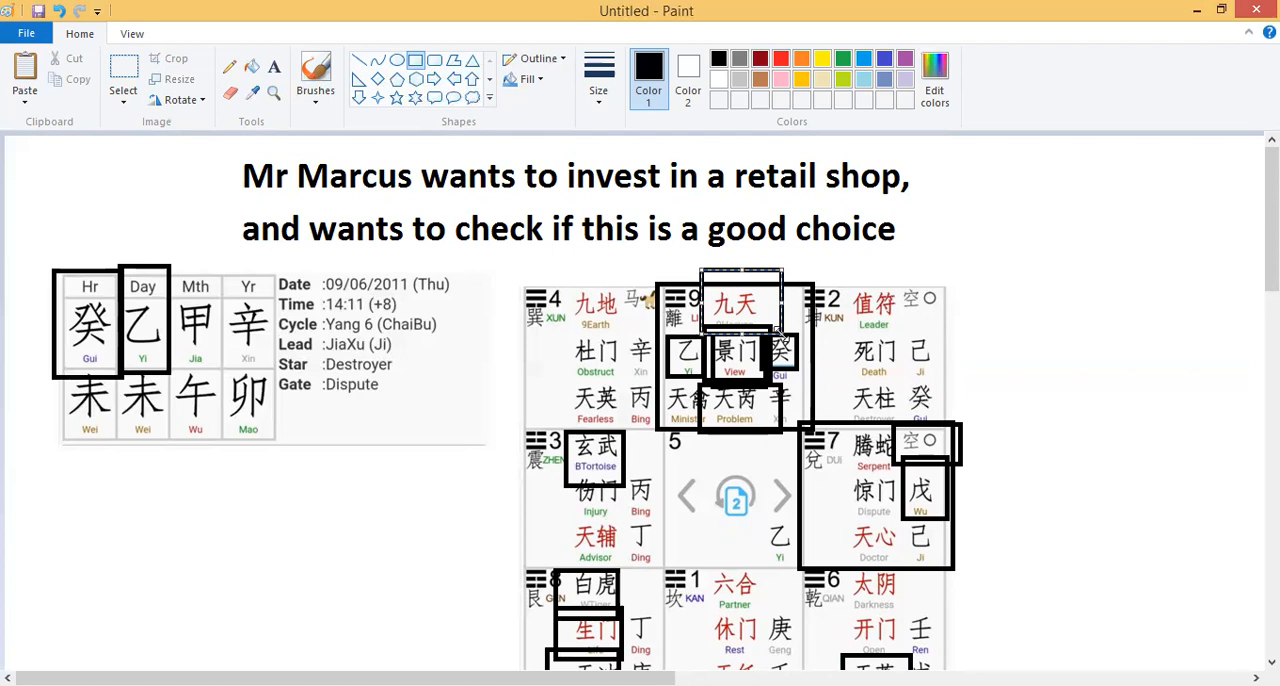
pyautogui.moveTo(1144, 340)
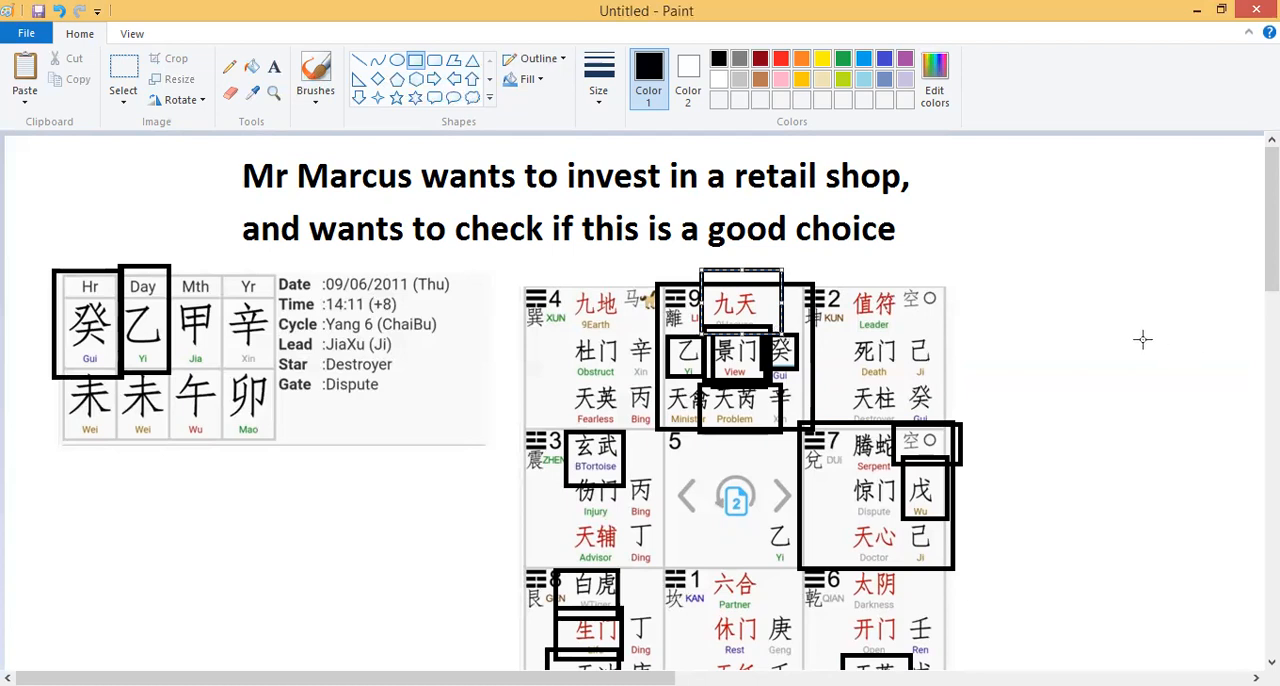
# Scroll back down the canvas after marking 九天 in palace 9
pyautogui.scroll(-3)
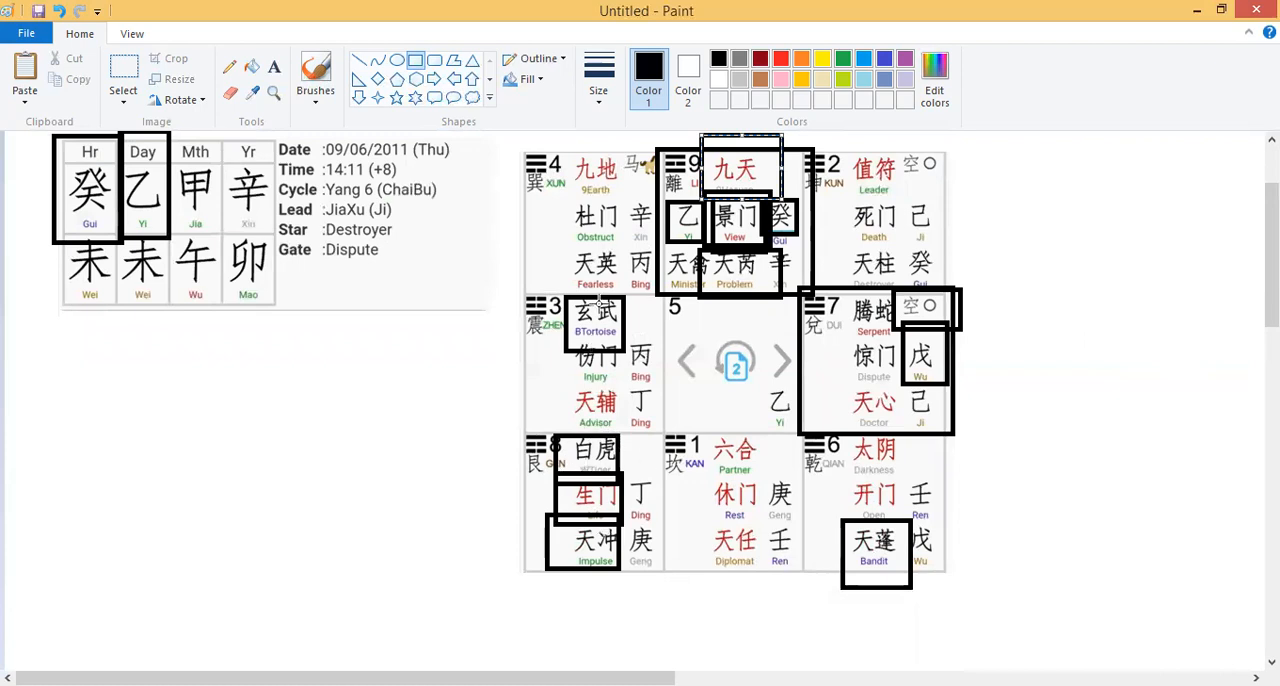
pyautogui.moveTo(750, 528)
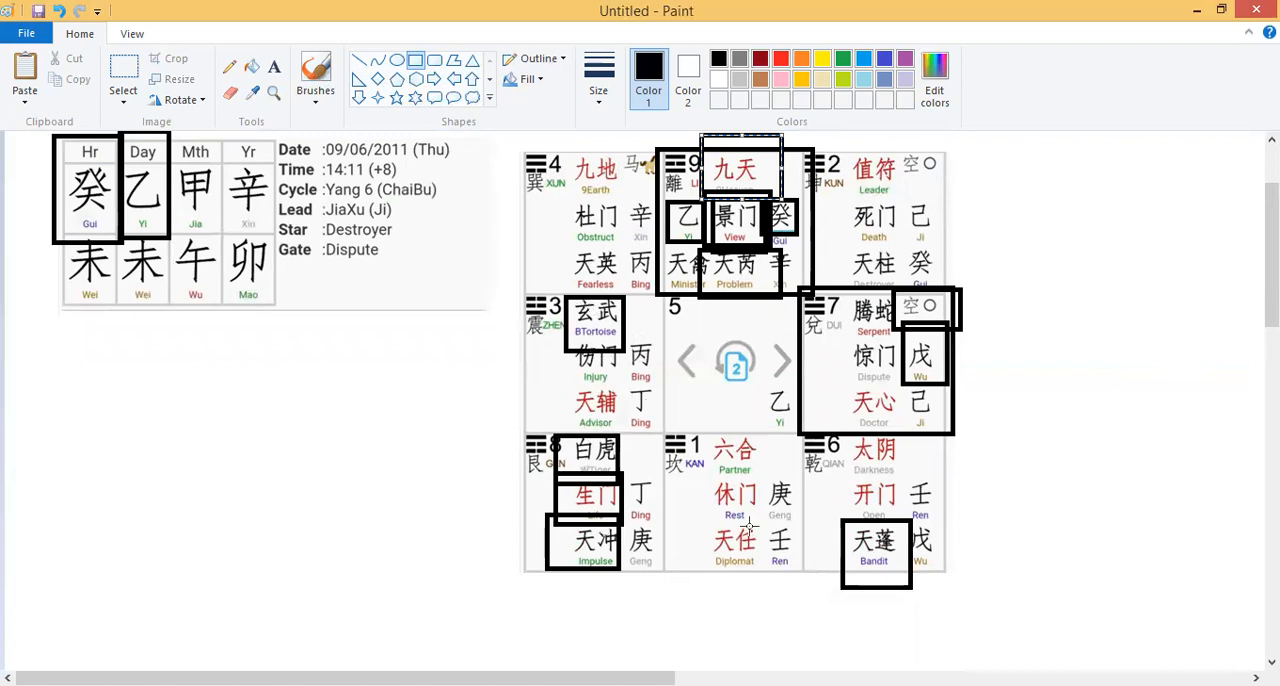
pyautogui.moveTo(848, 548)
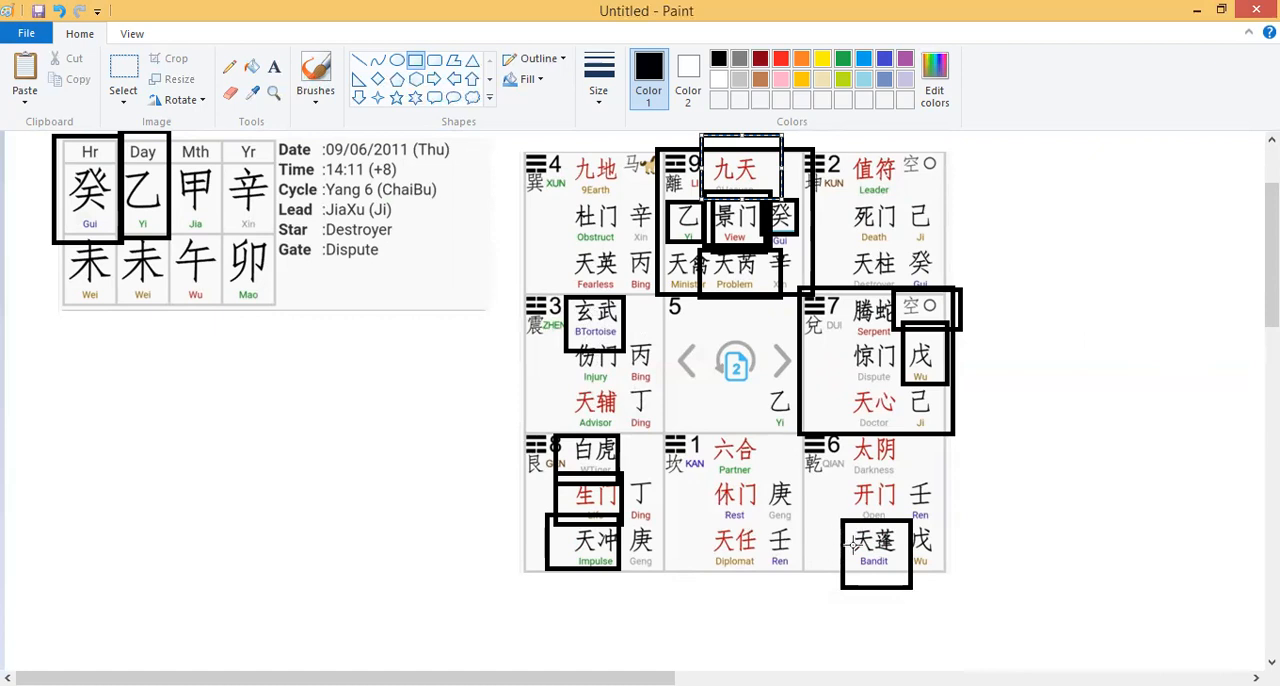